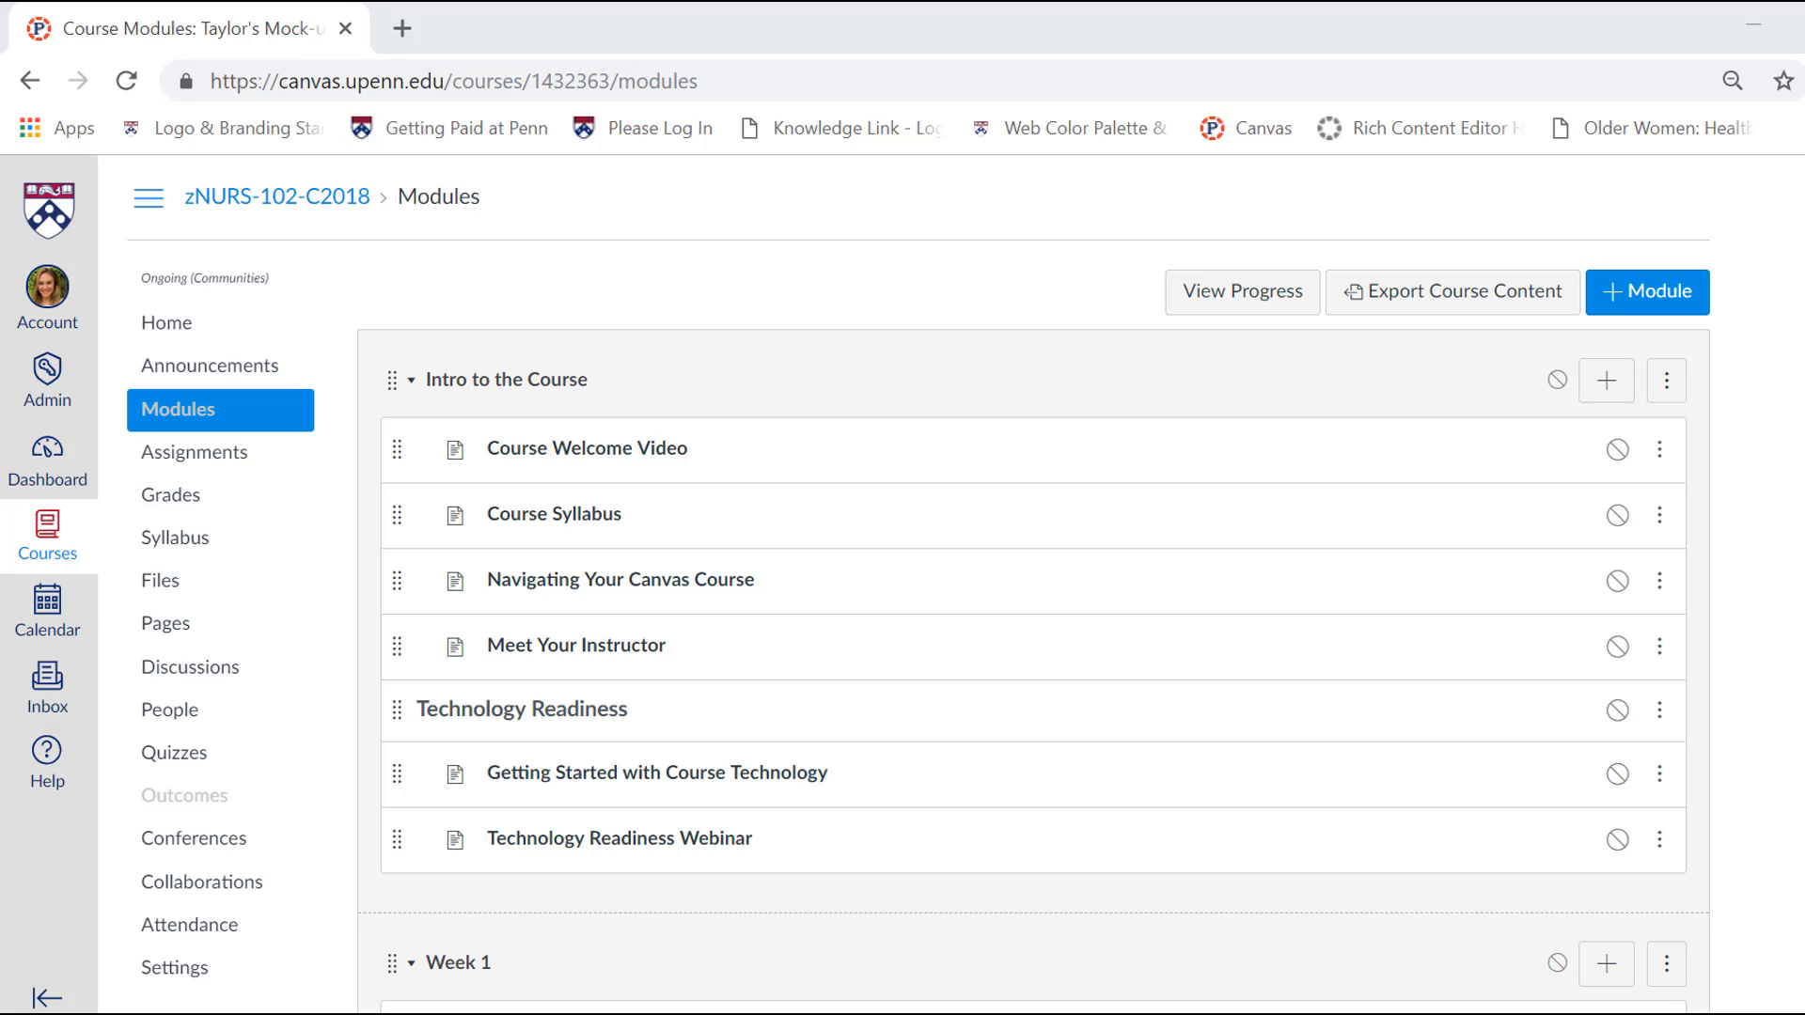
pyautogui.moveTo(1491, 584)
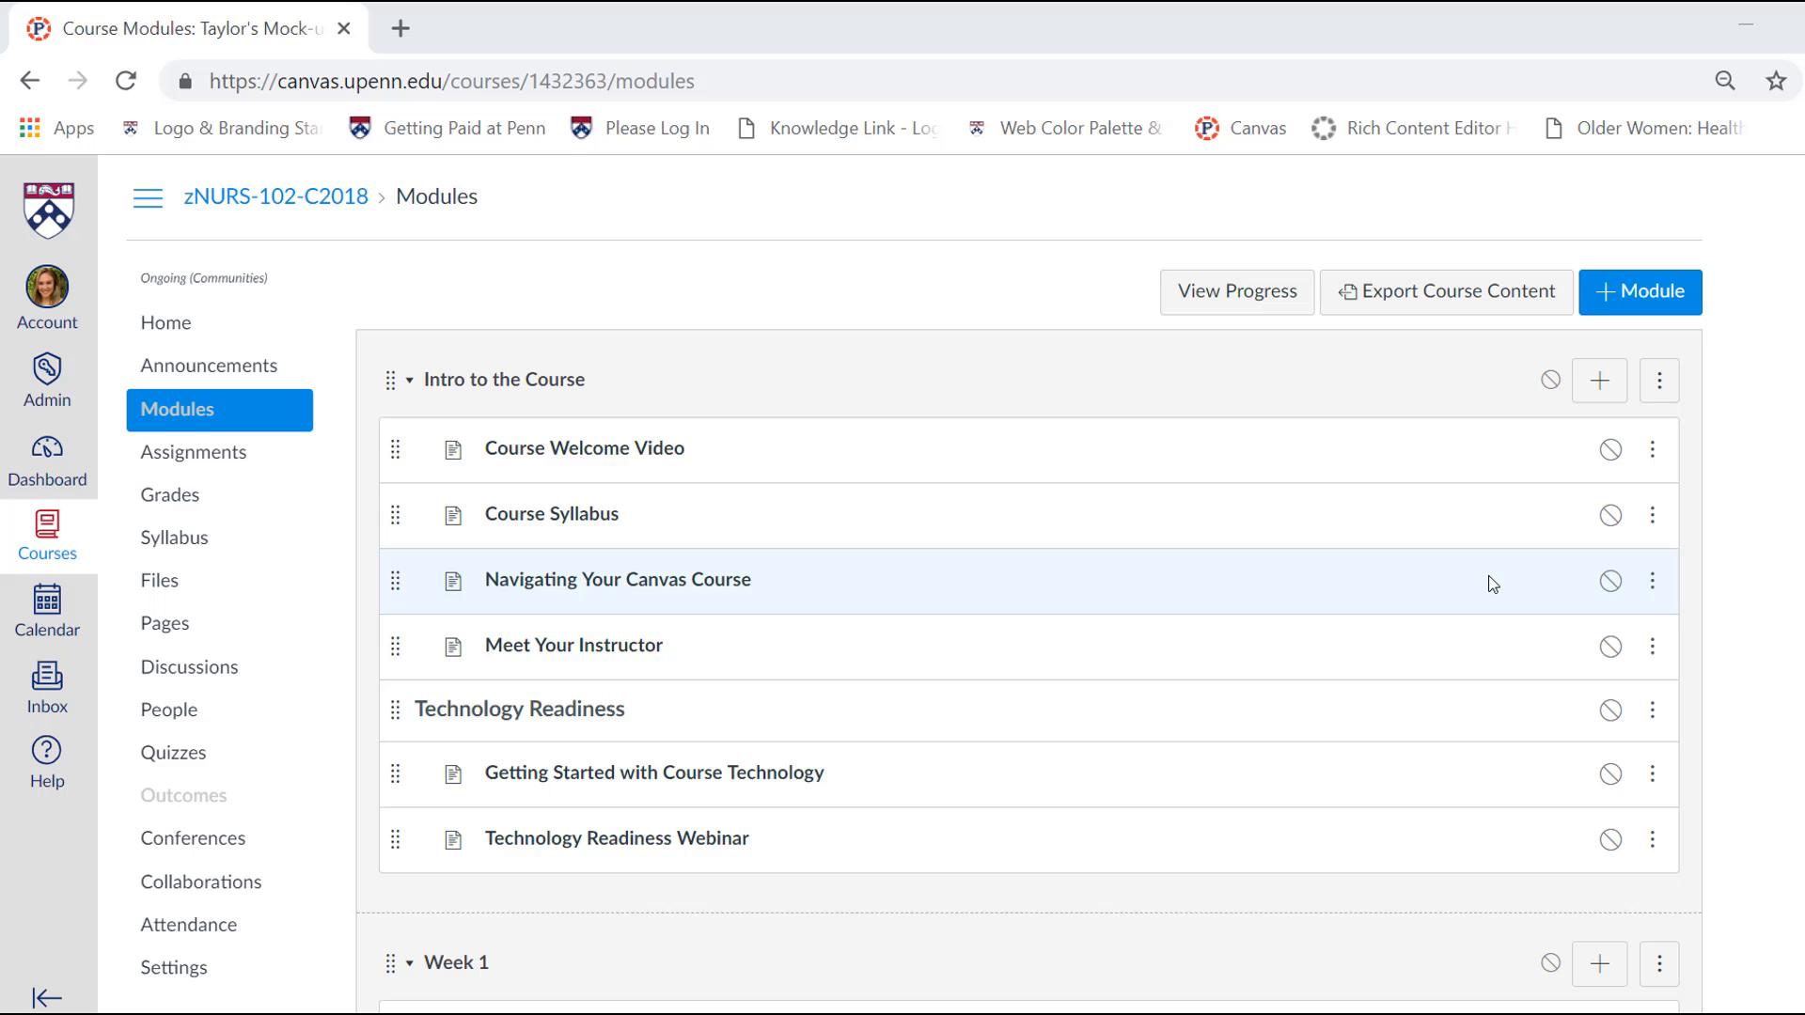
pyautogui.moveTo(1750, 629)
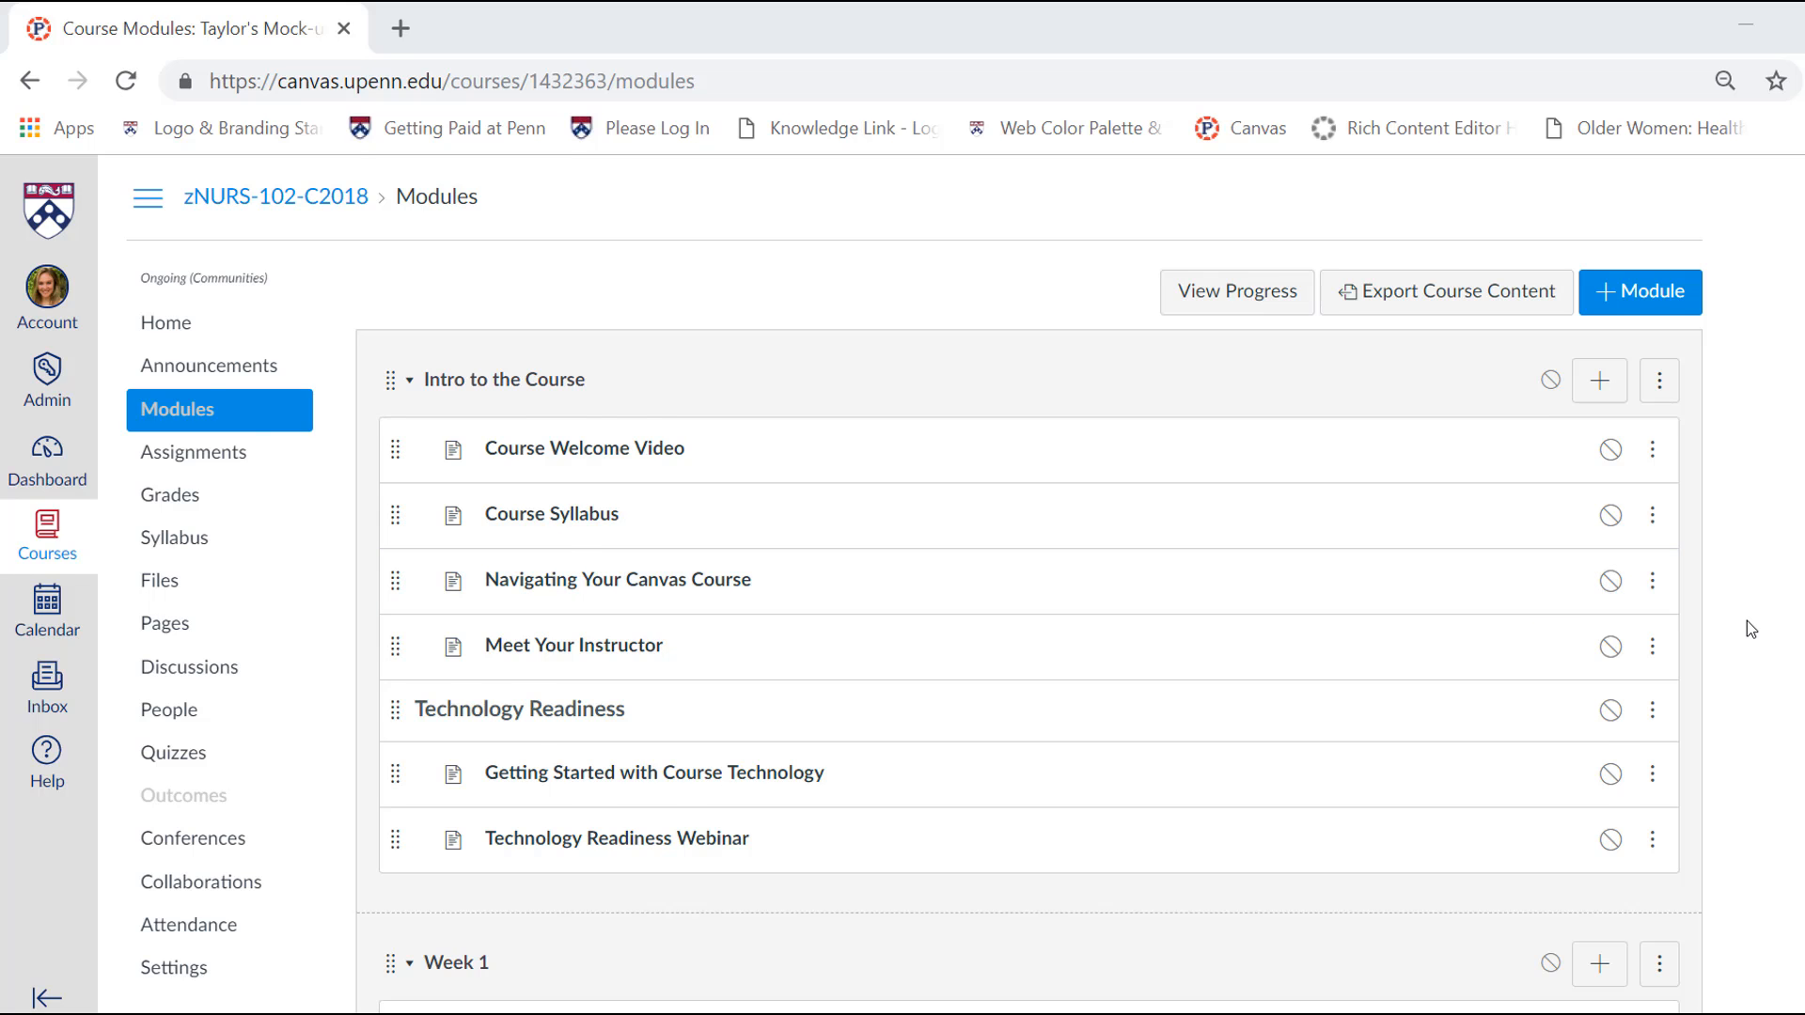
# Set the Week 1 module to lock until Nov 4, 2018 at 11:59pm.
pyautogui.scroll(-3)
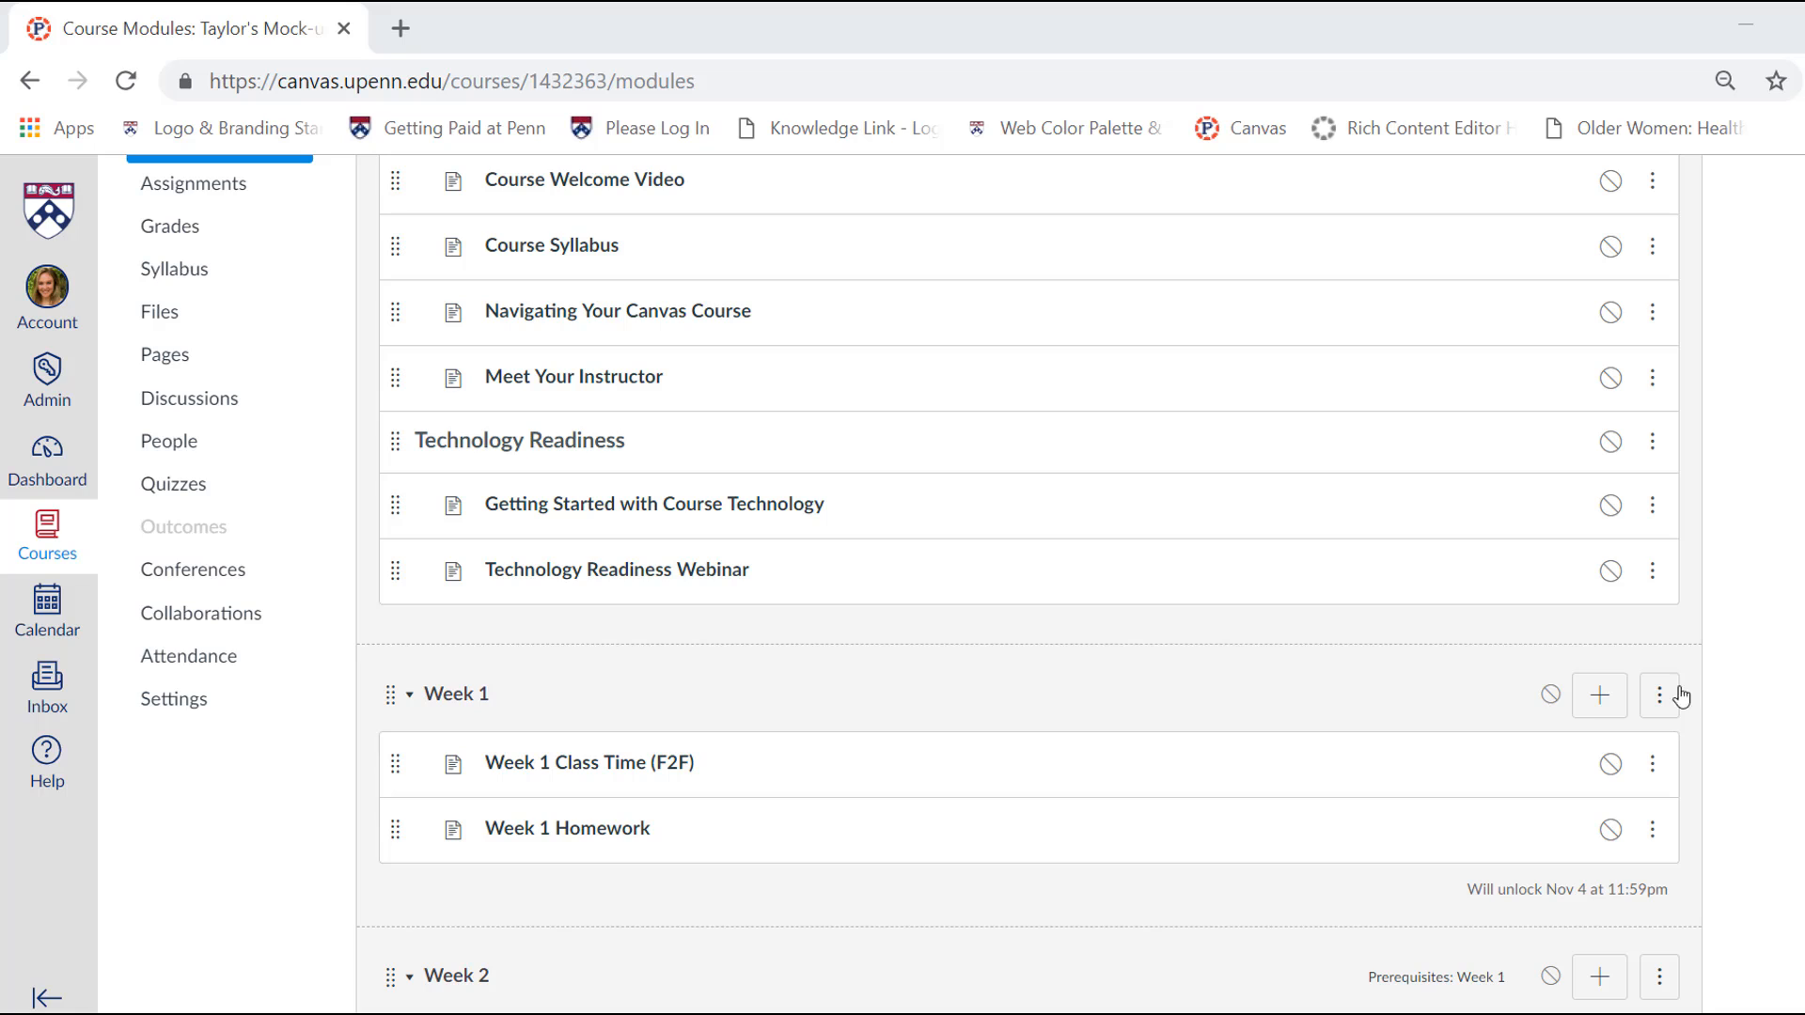
pyautogui.click(1658, 696)
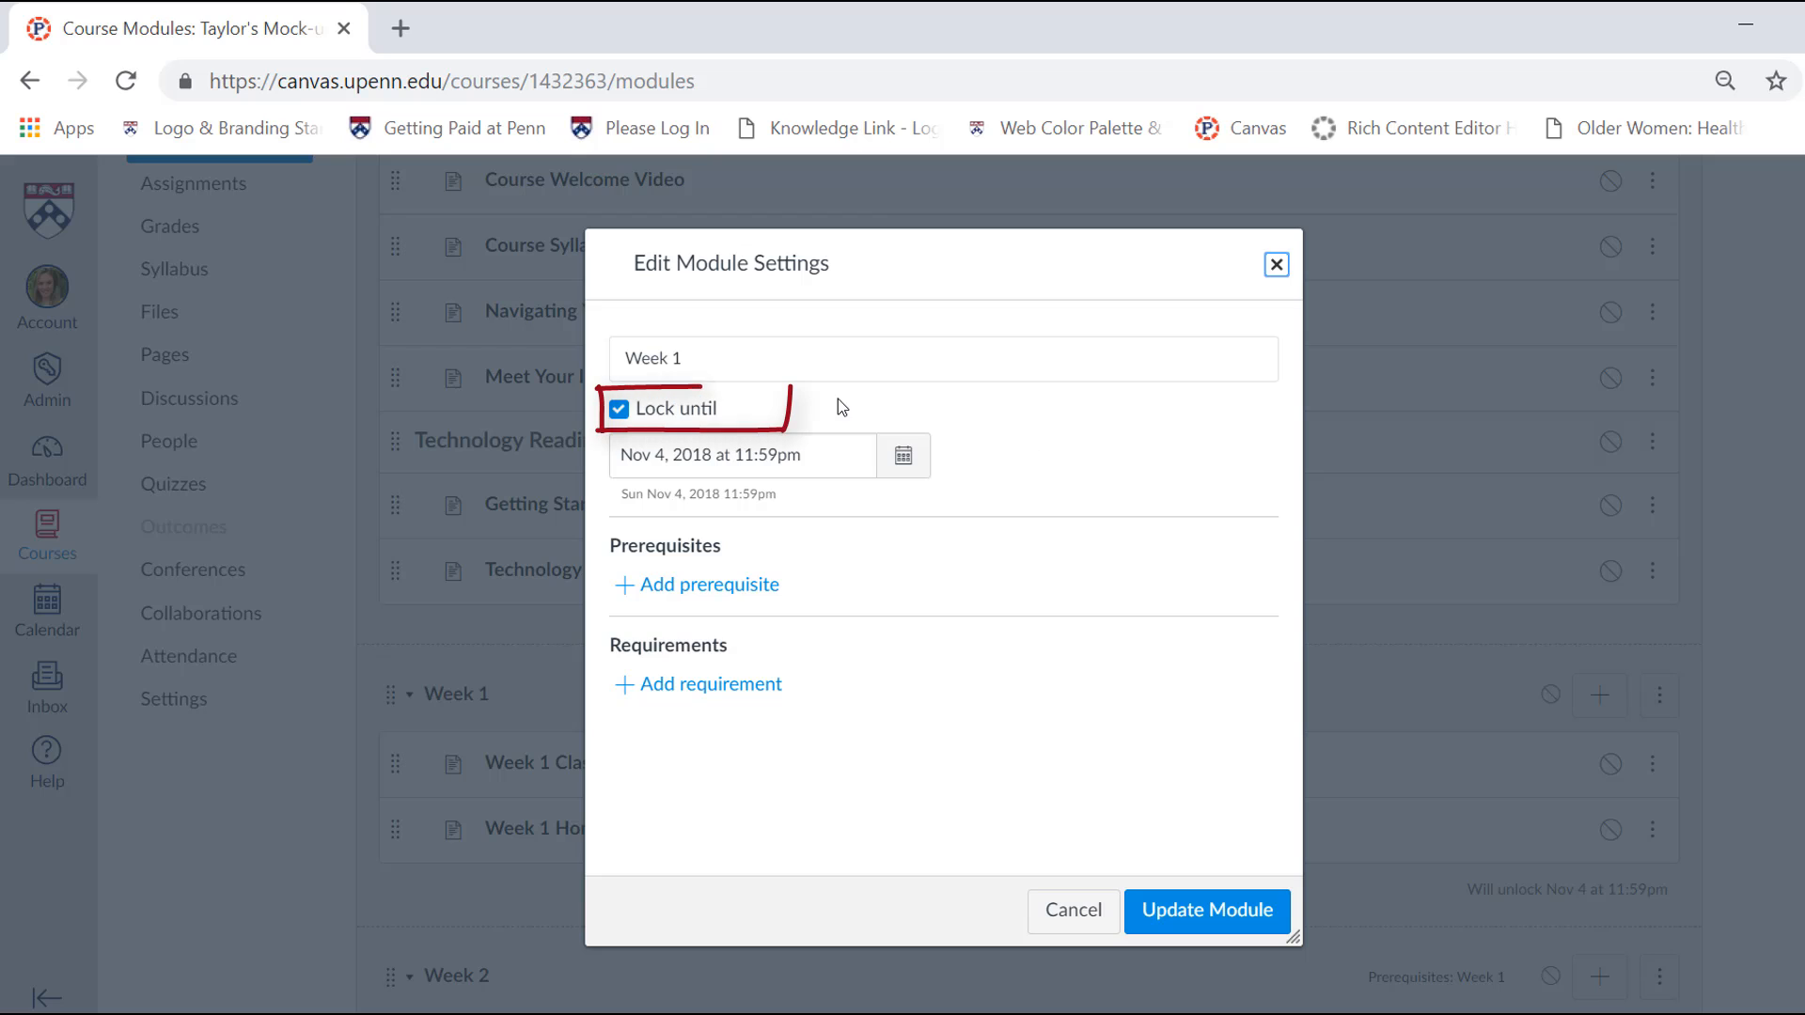
pyautogui.click(743, 455)
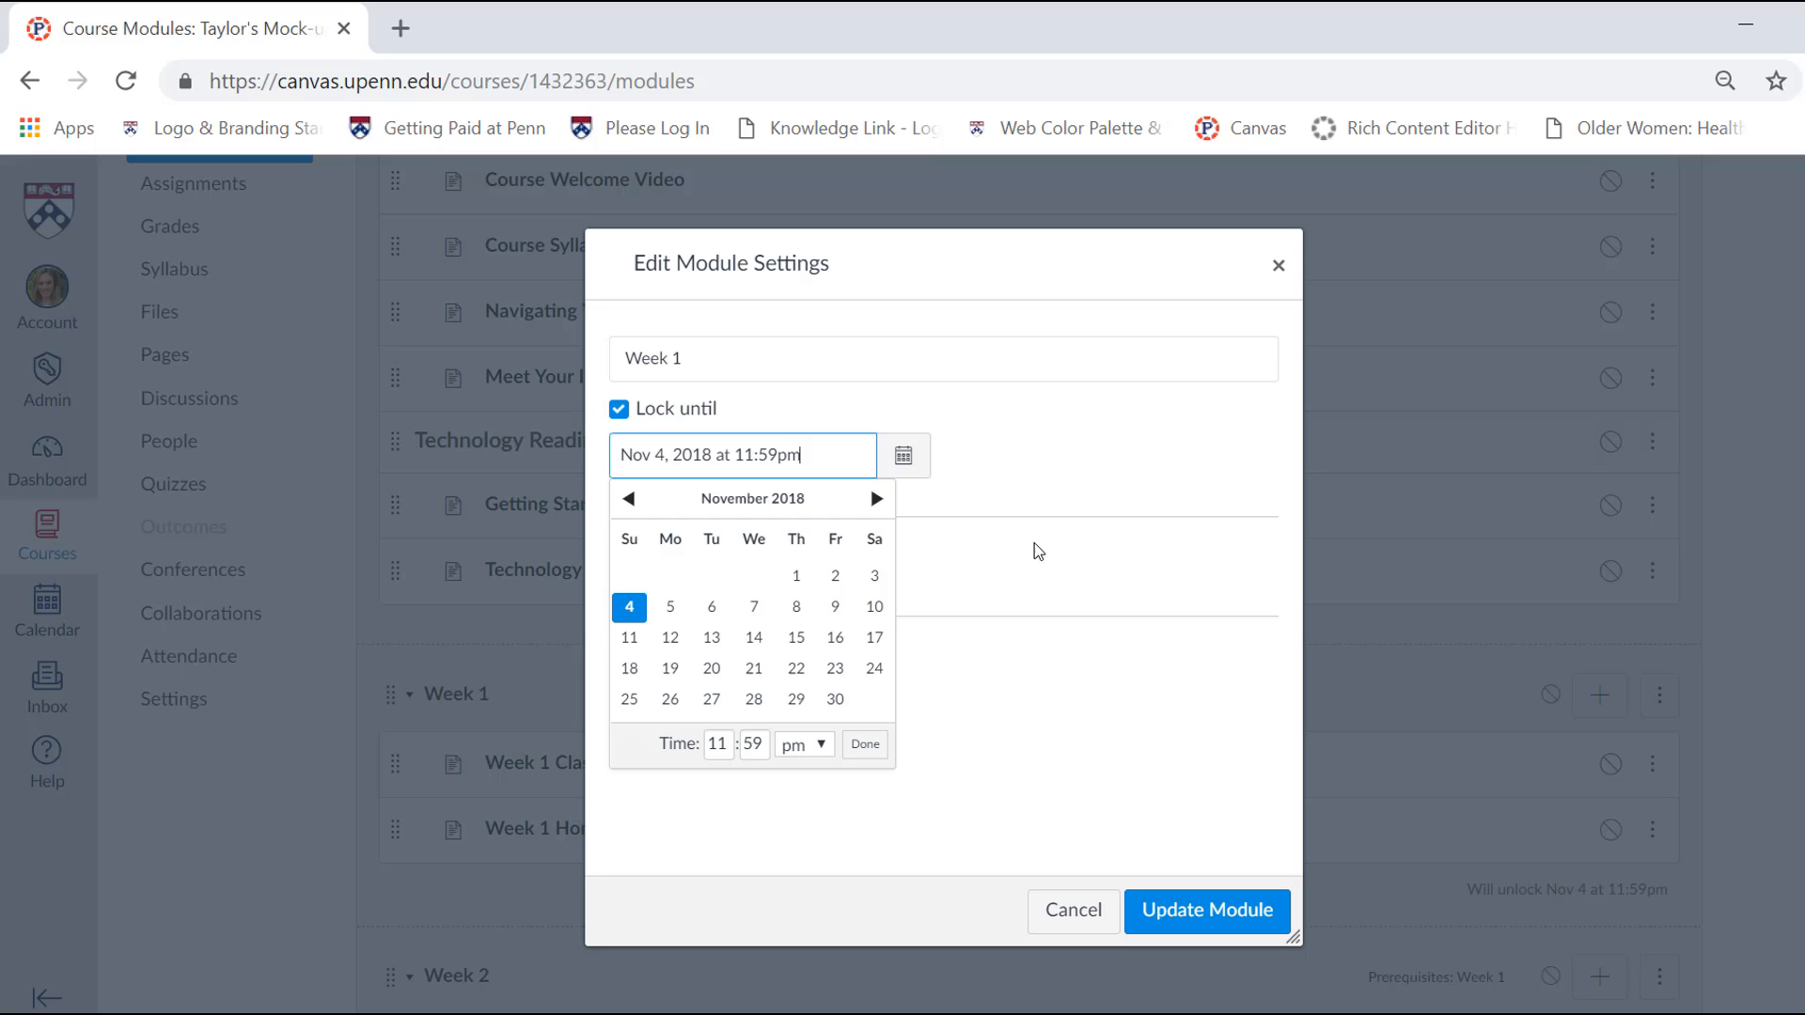
pyautogui.click(865, 743)
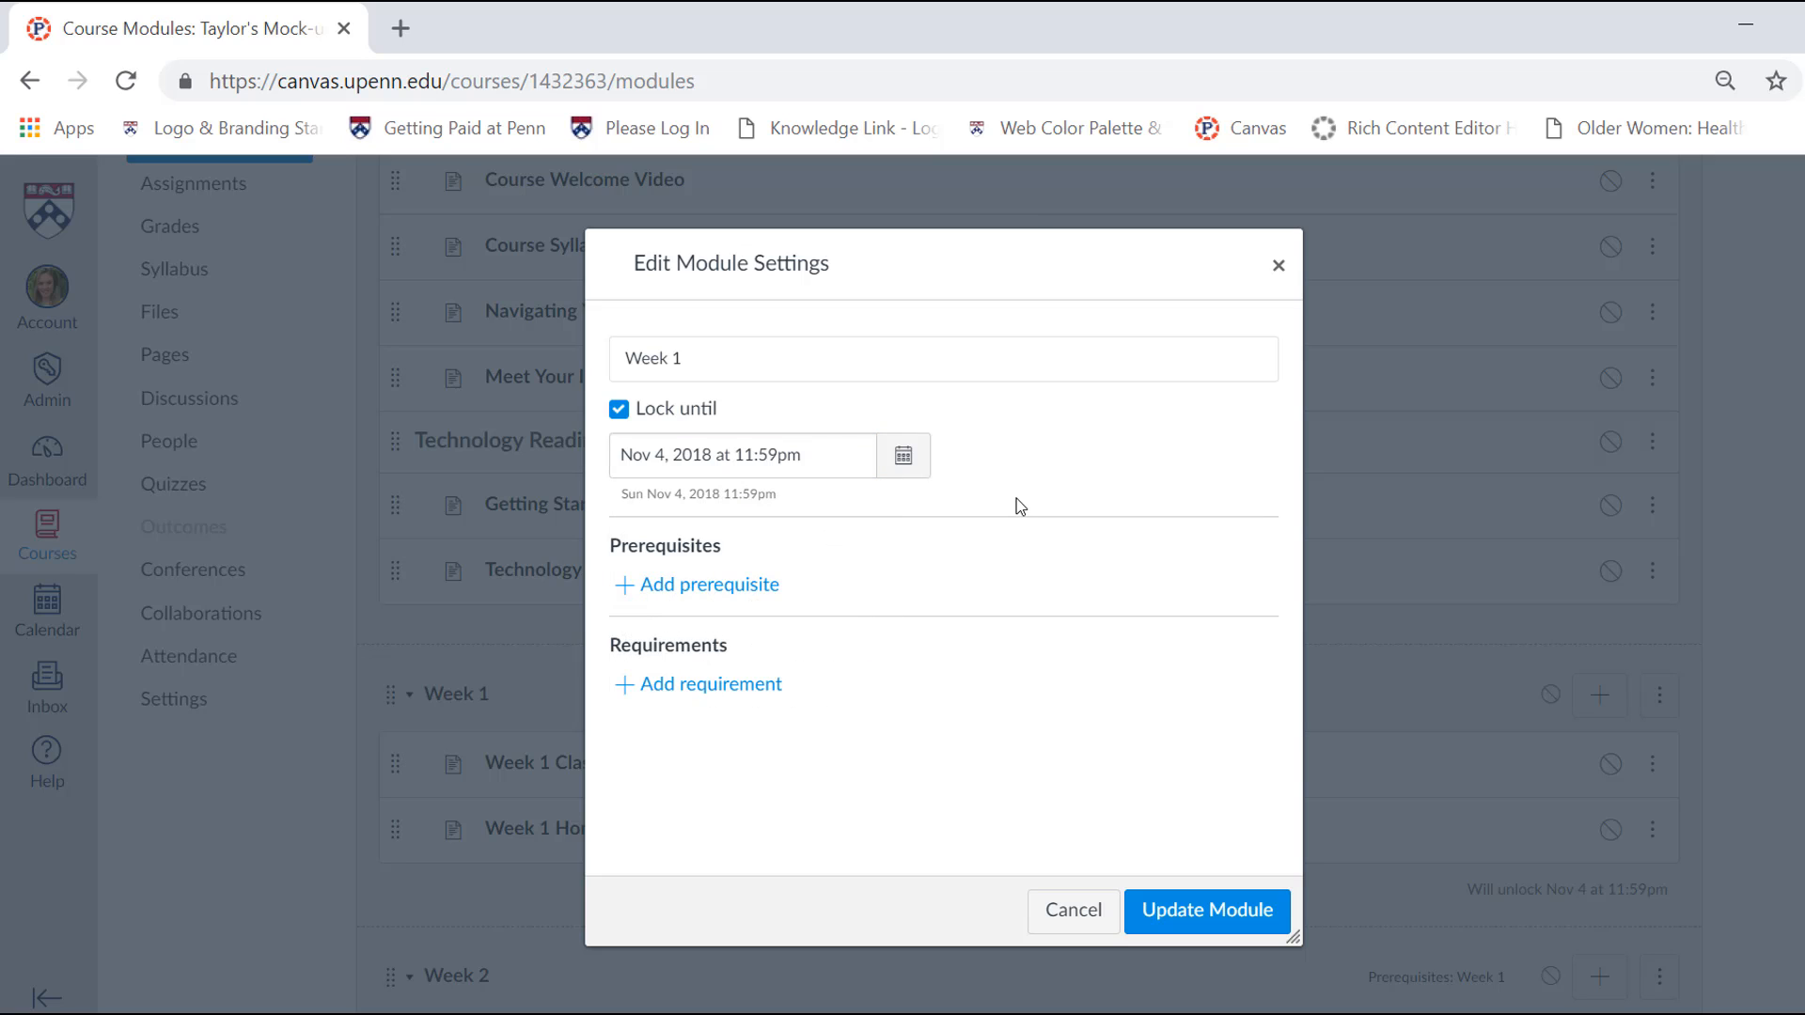
pyautogui.moveTo(877, 609)
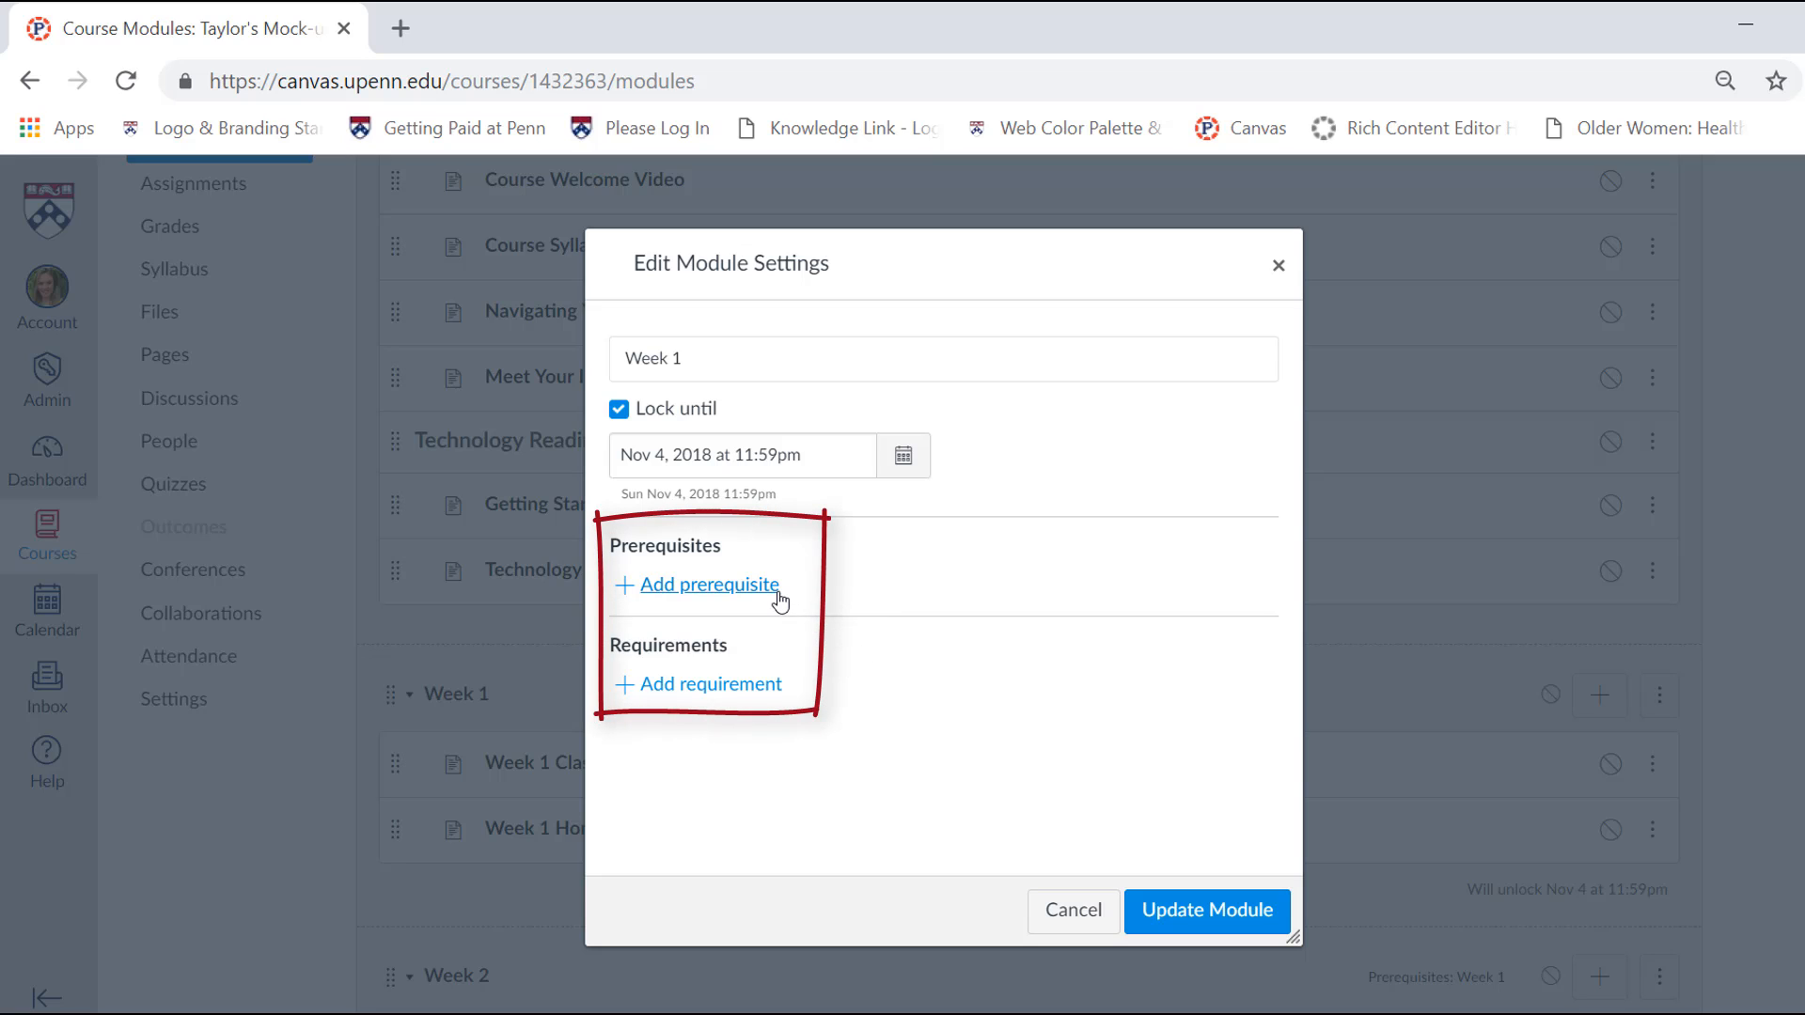
# Add Intro to the Course as a prerequisite for Week 1.
pyautogui.click(708, 584)
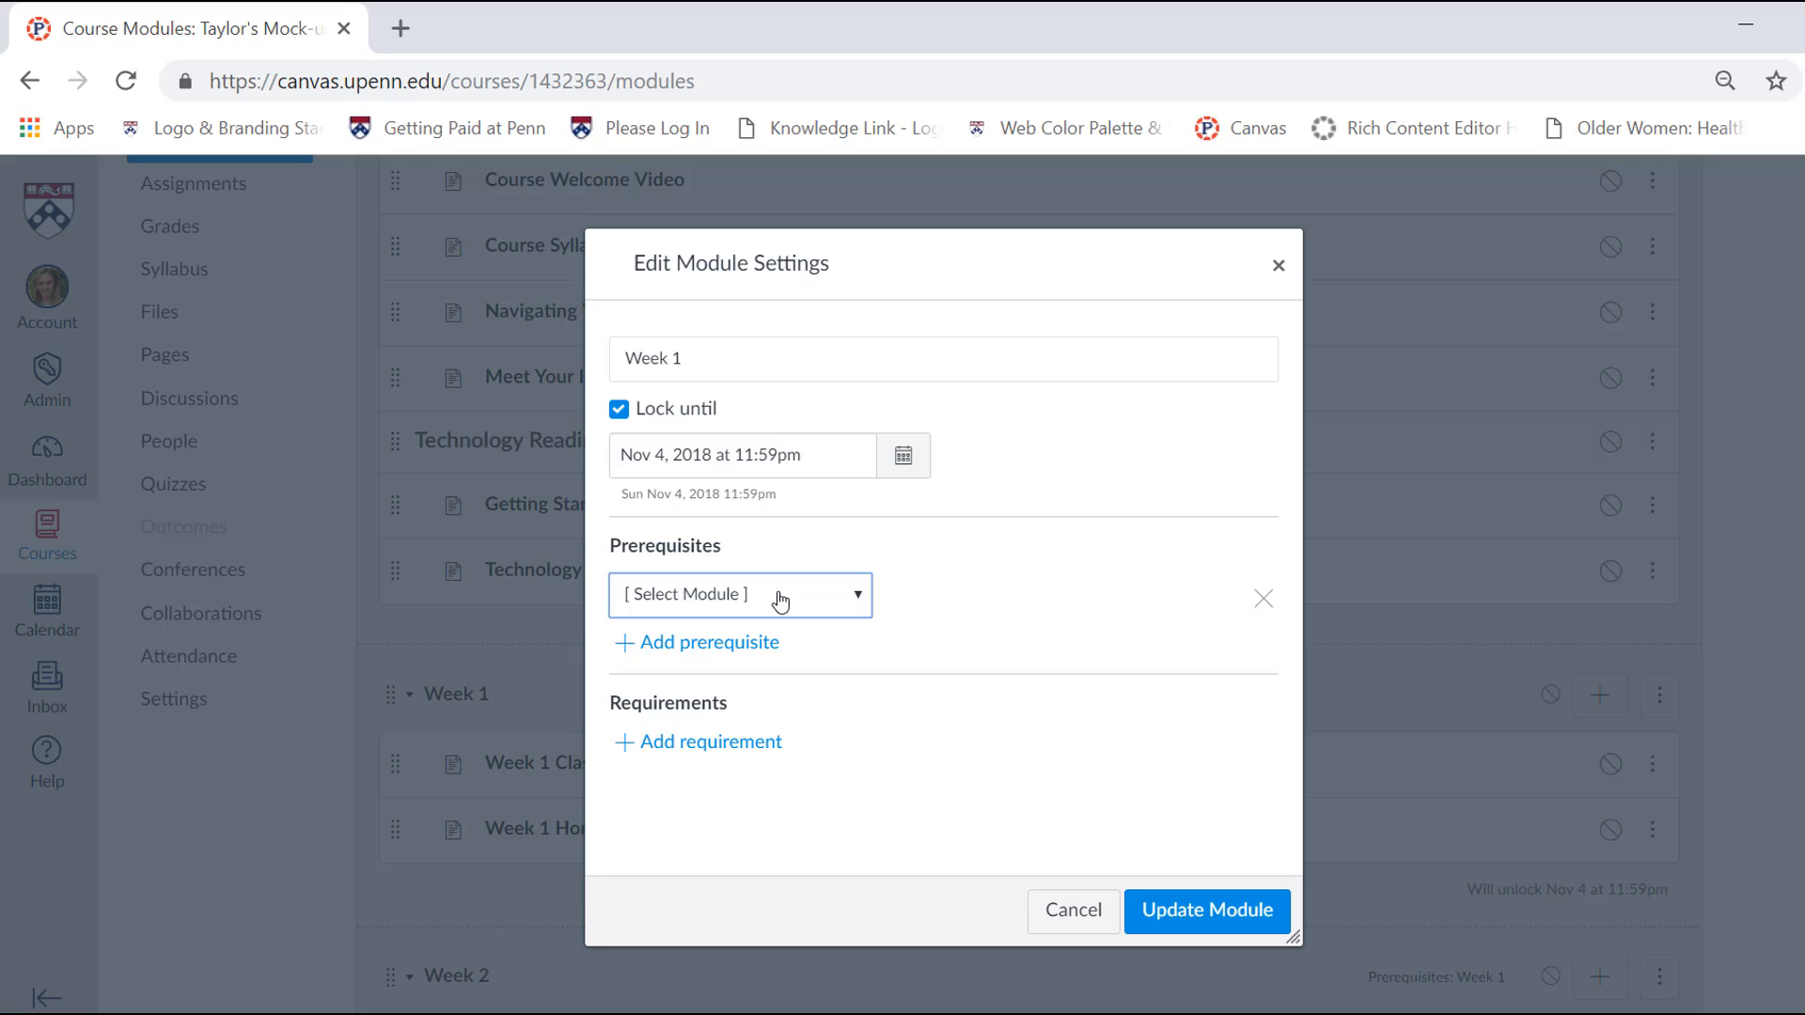
pyautogui.click(739, 594)
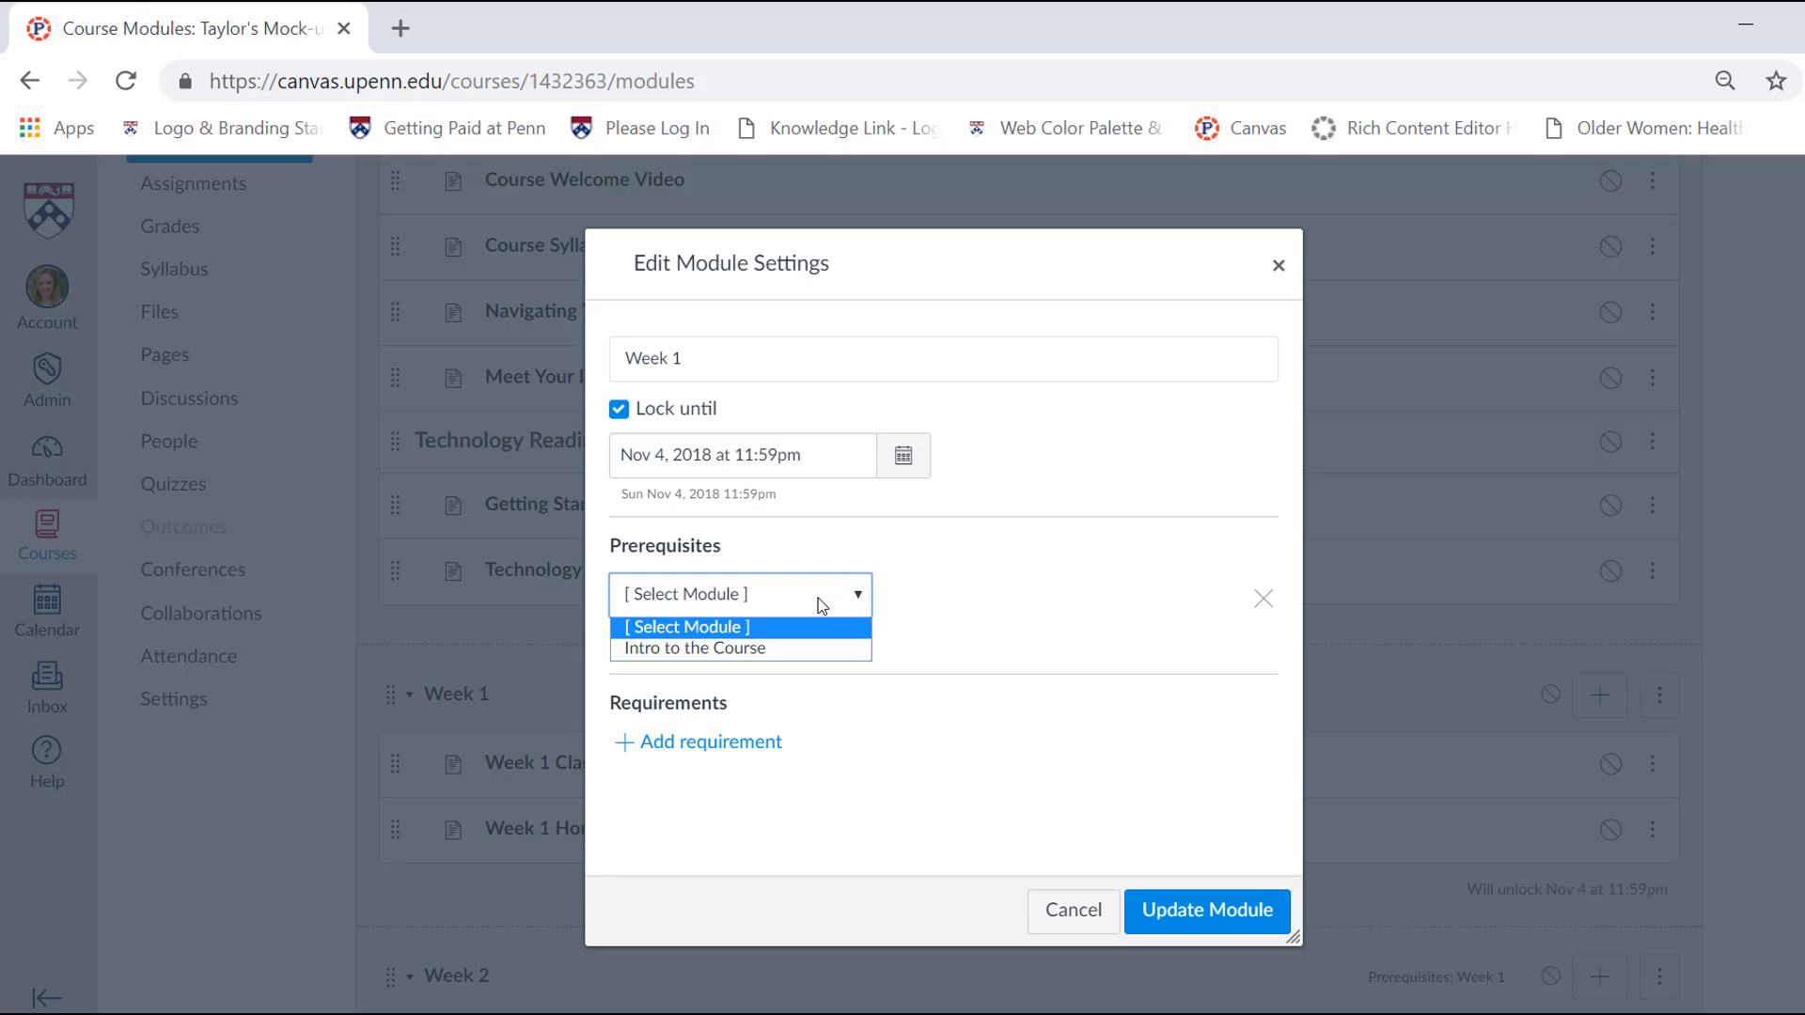
pyautogui.click(694, 647)
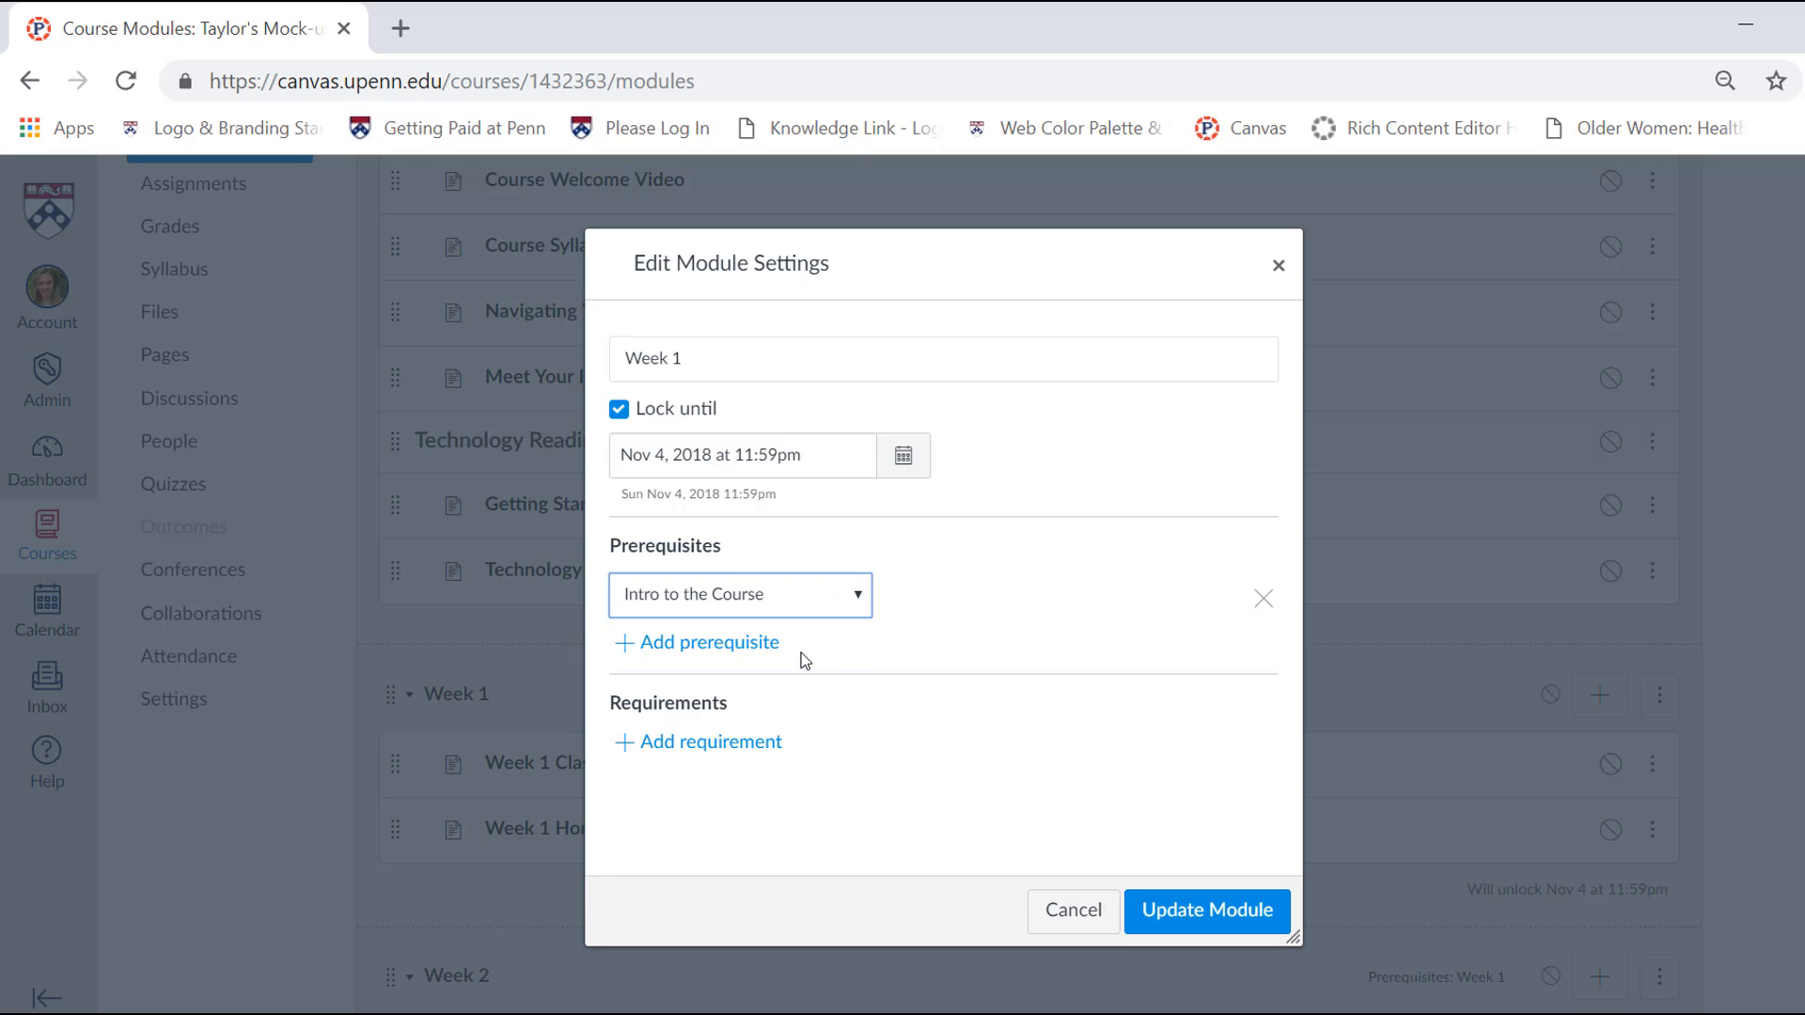
pyautogui.moveTo(1206, 911)
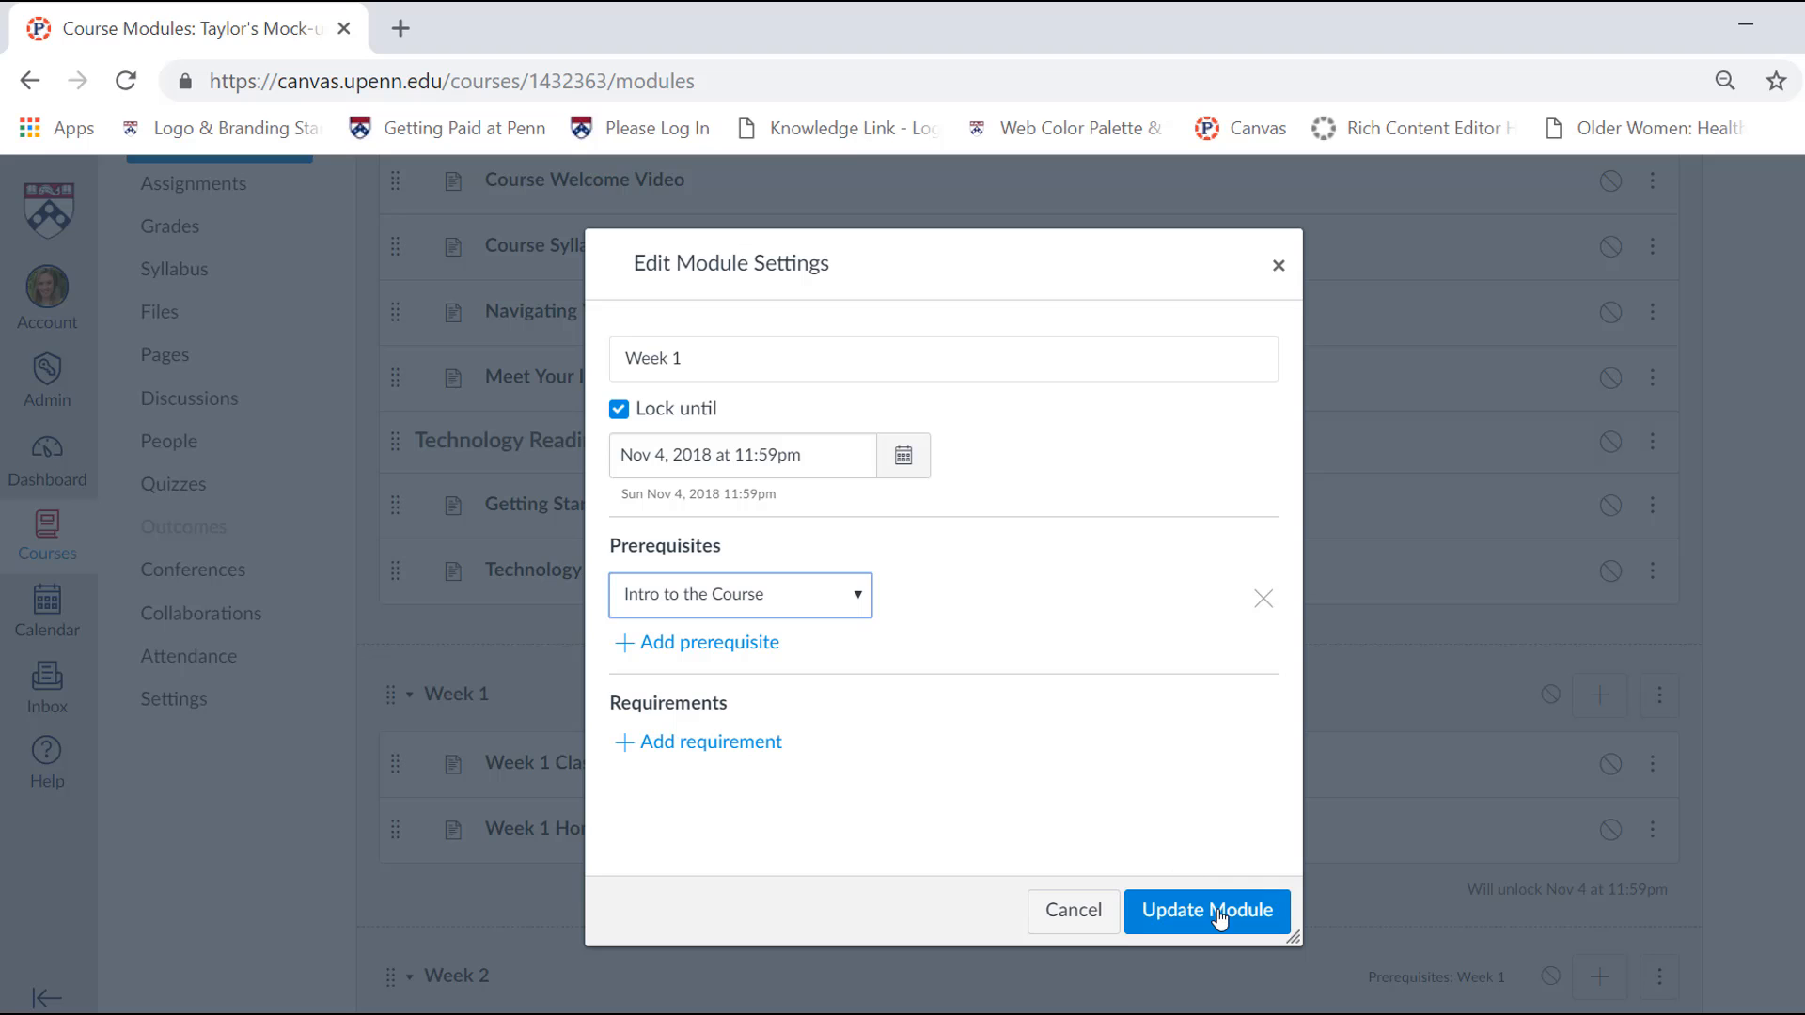